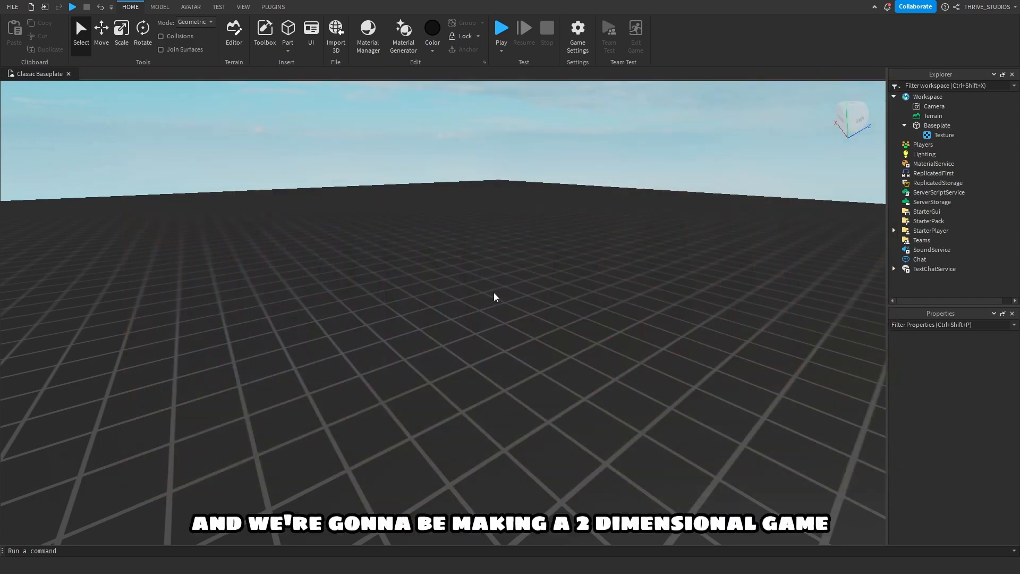
mouse_move(693, 261)
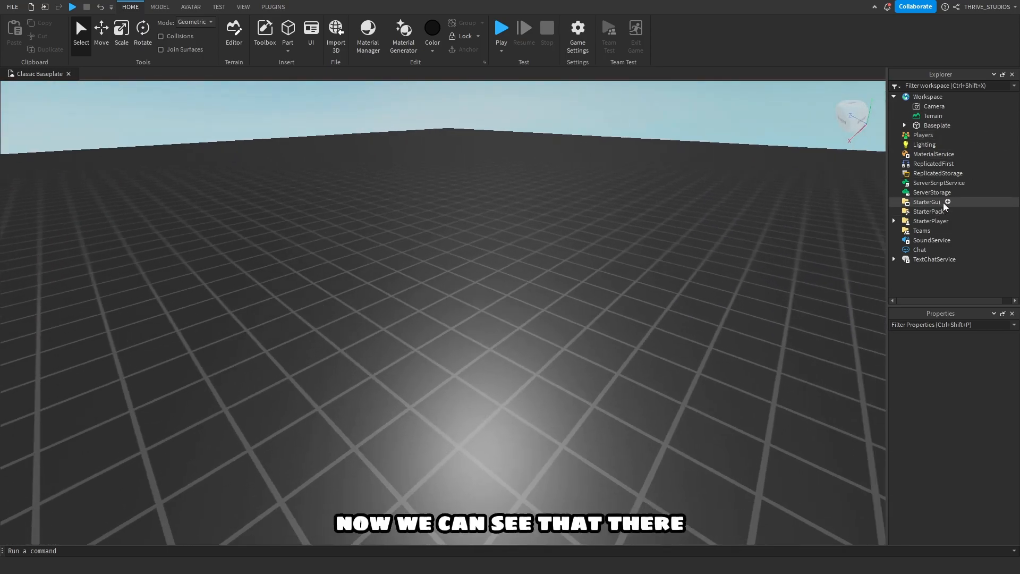
Step: Insert a grey block Part onto the baseplate and select it with the Scale tool
left_click(926, 202)
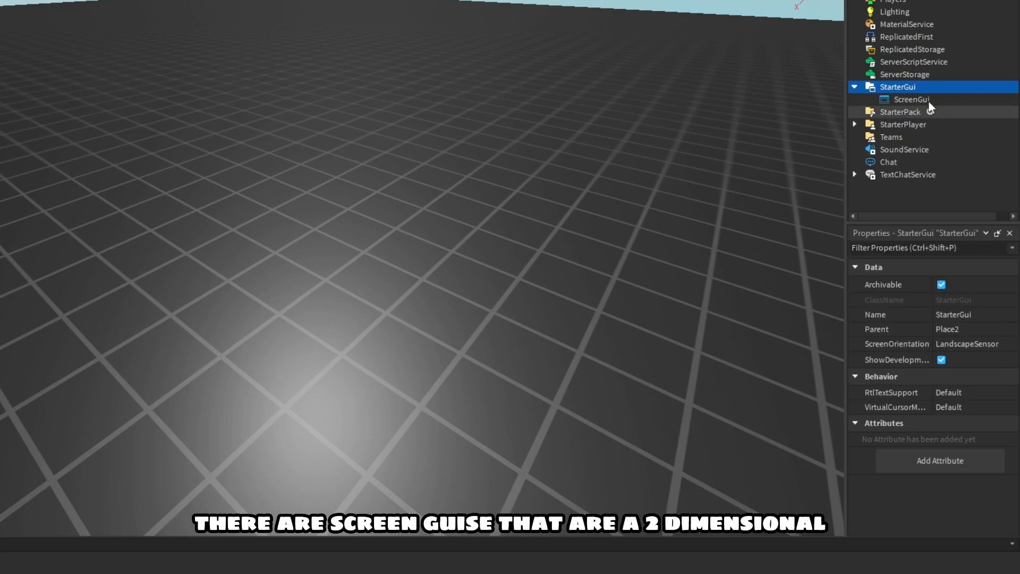
left_click(912, 98)
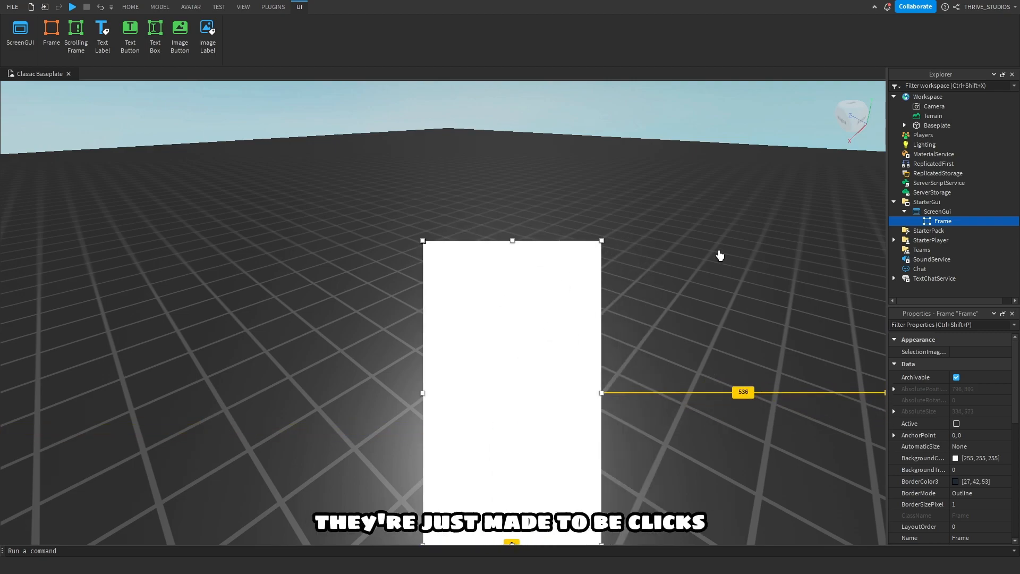
left_click(129, 6)
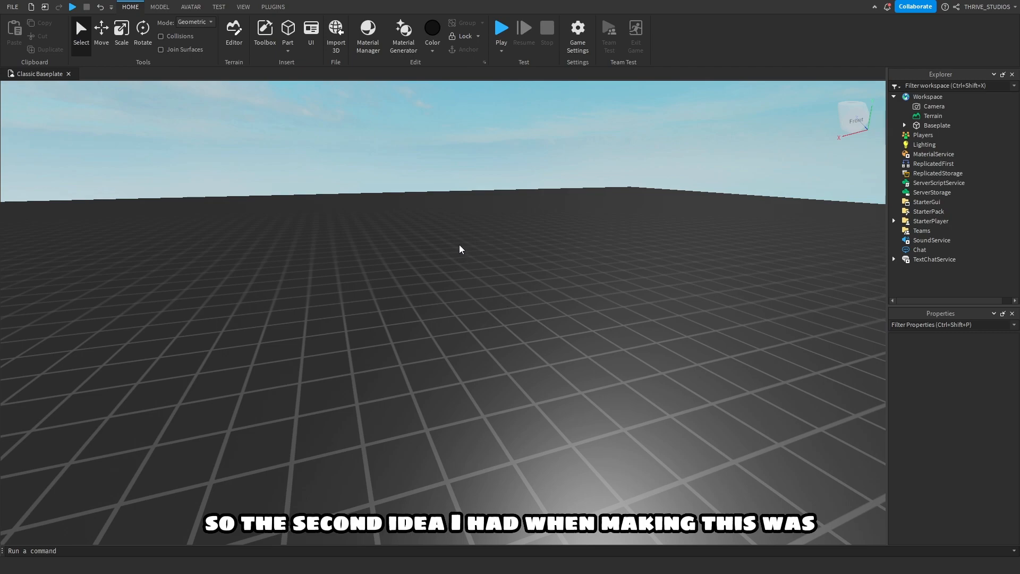
left_click(288, 31)
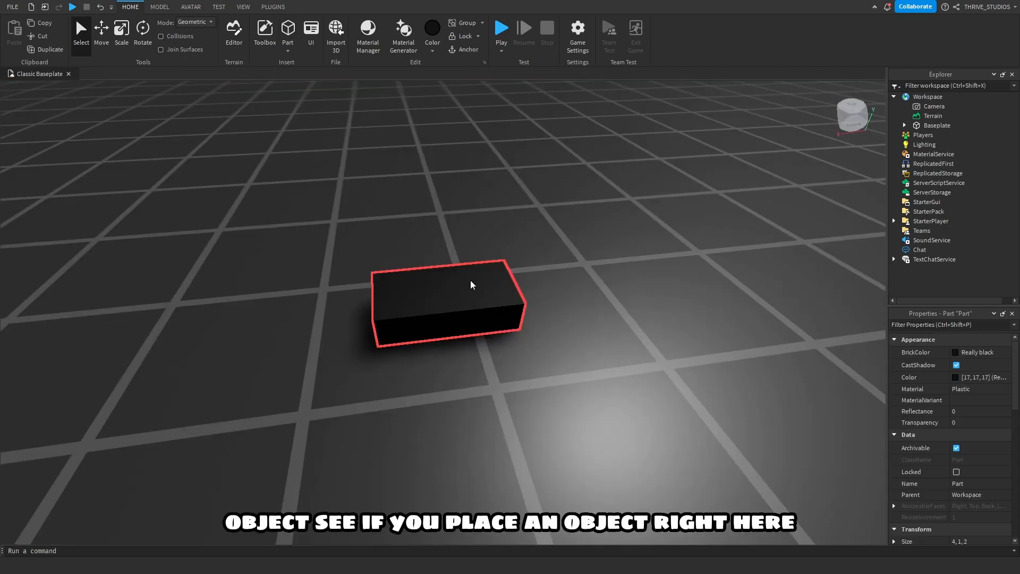
left_click(431, 28)
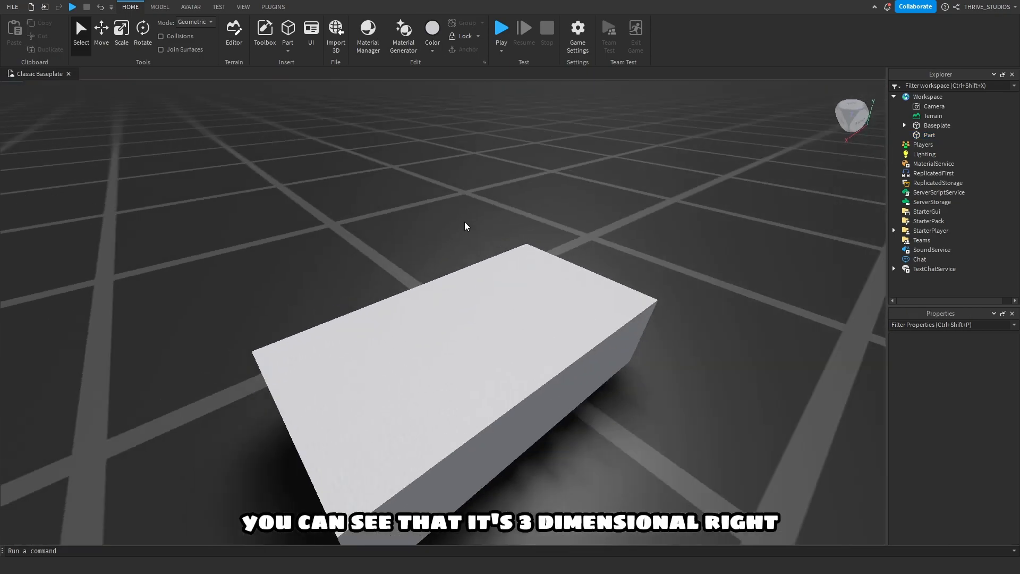
left_click(456, 332)
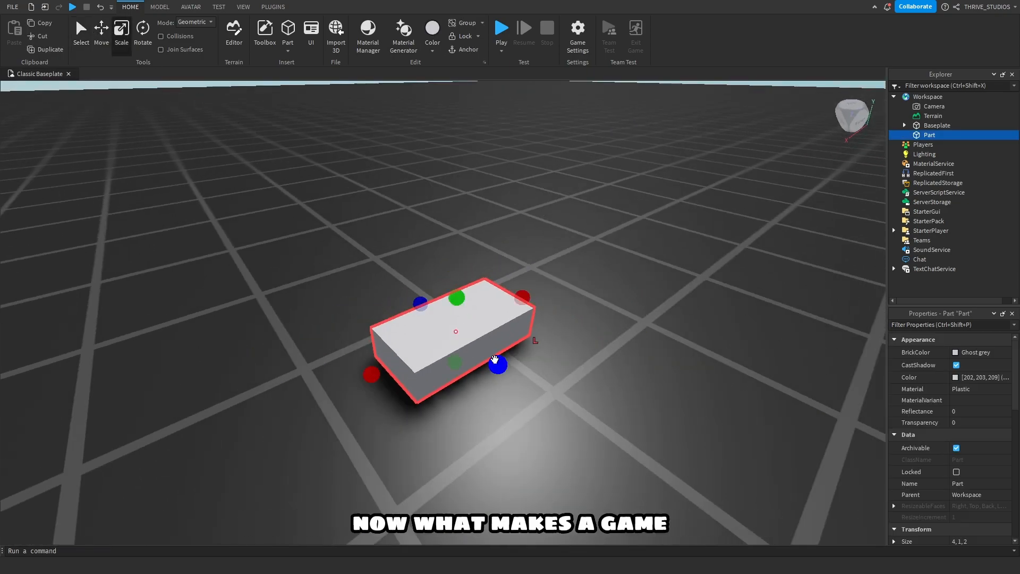
Step: Switch from the Home ribbon to the View settings
left_click(190, 19)
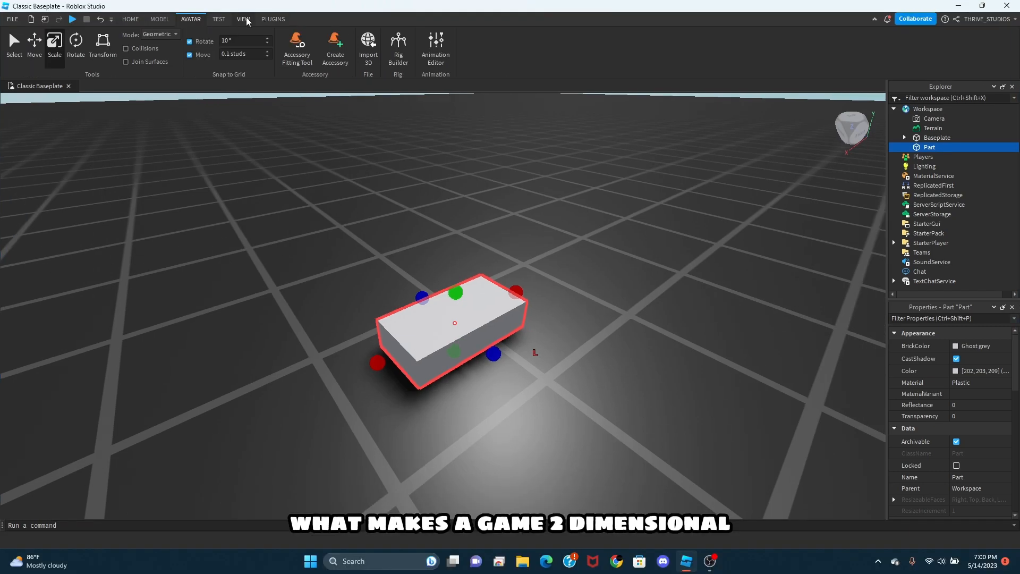
left_click(243, 19)
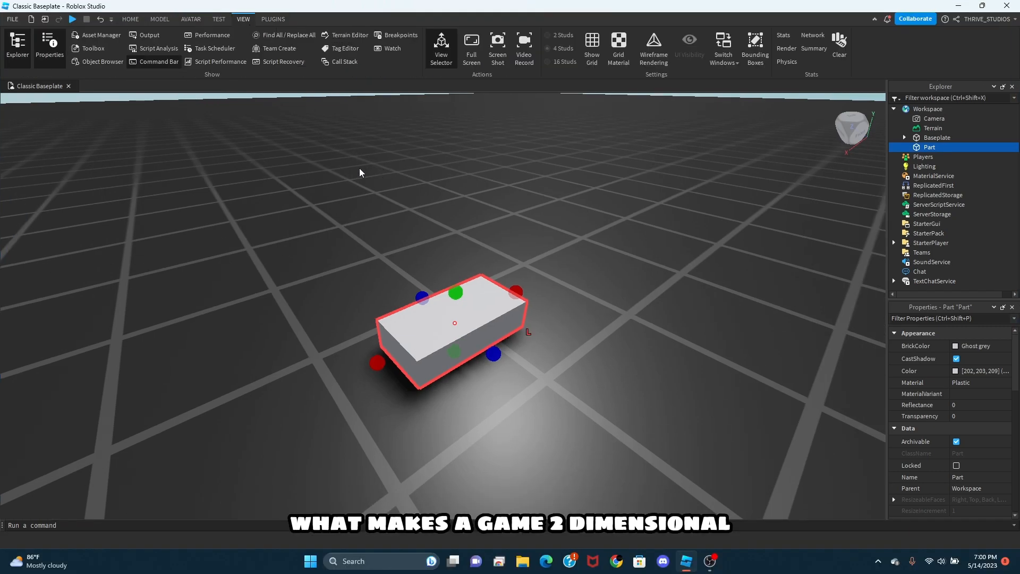
left_click(219, 19)
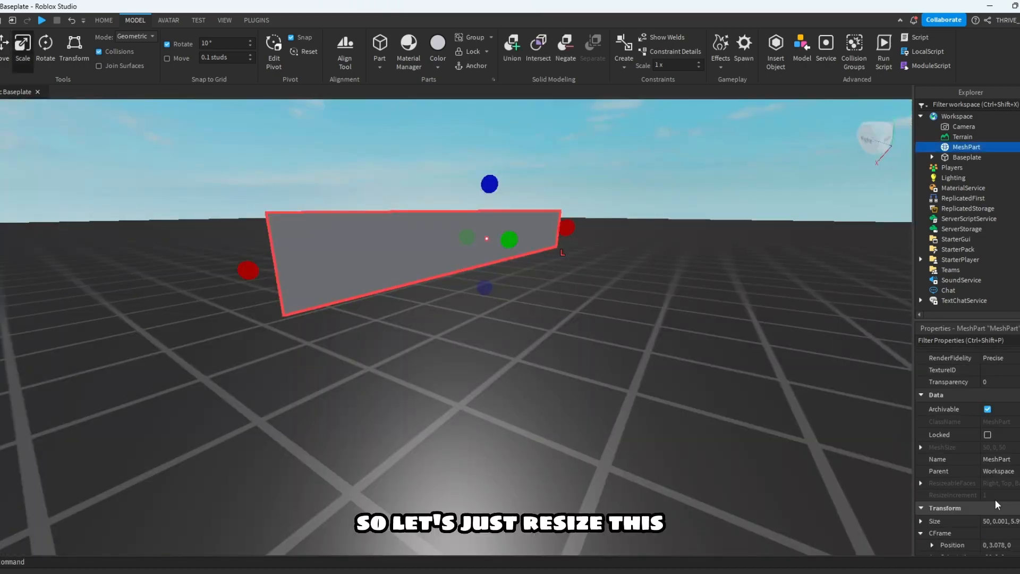
Step: Import the flat plane as a MeshPart to reshape into a thin upright panel
left_click(42, 20)
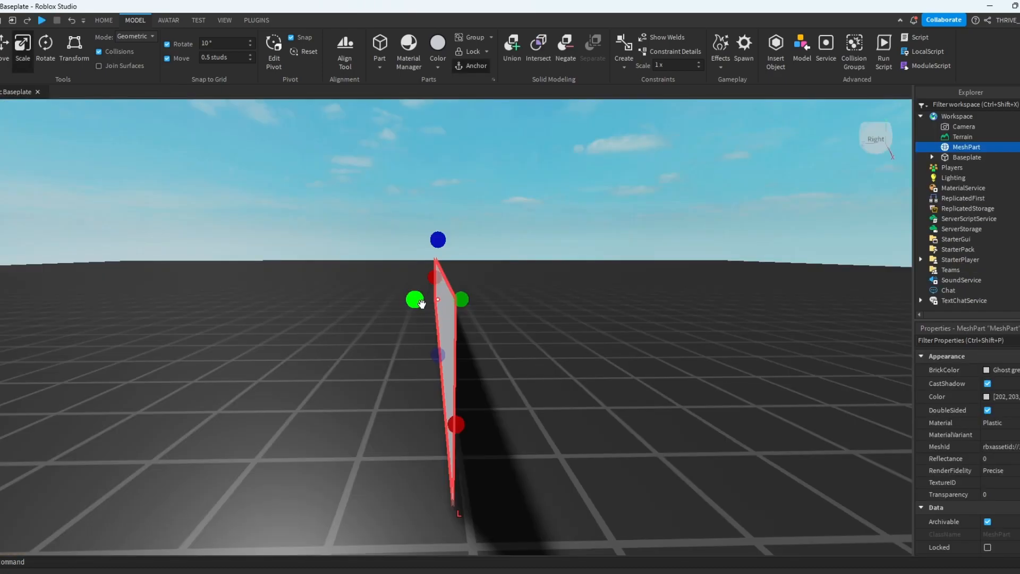
mouse_move(415, 299)
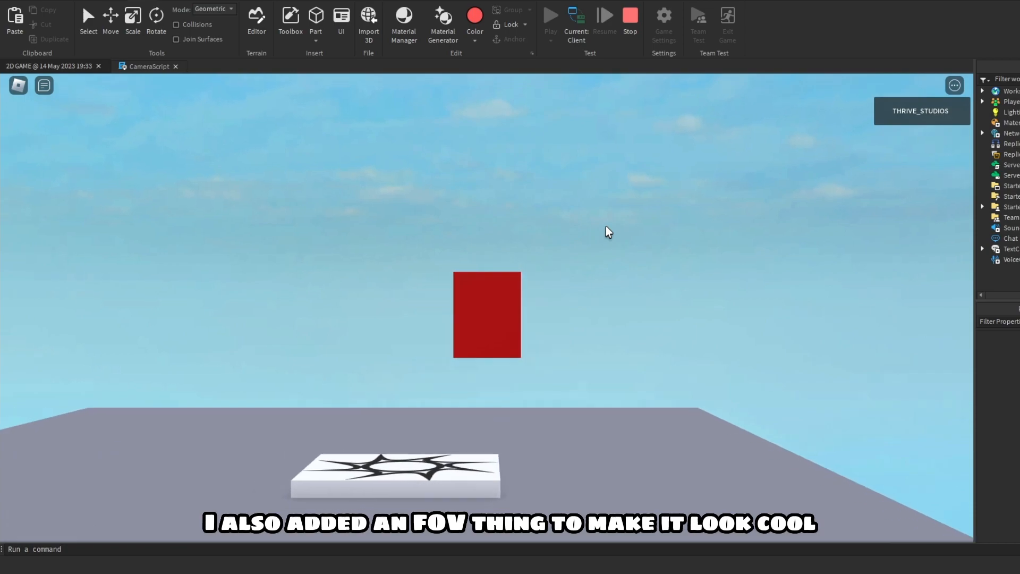
Step: Stop the play test and return to editing the JUST-A-2D-Game level
left_click(627, 14)
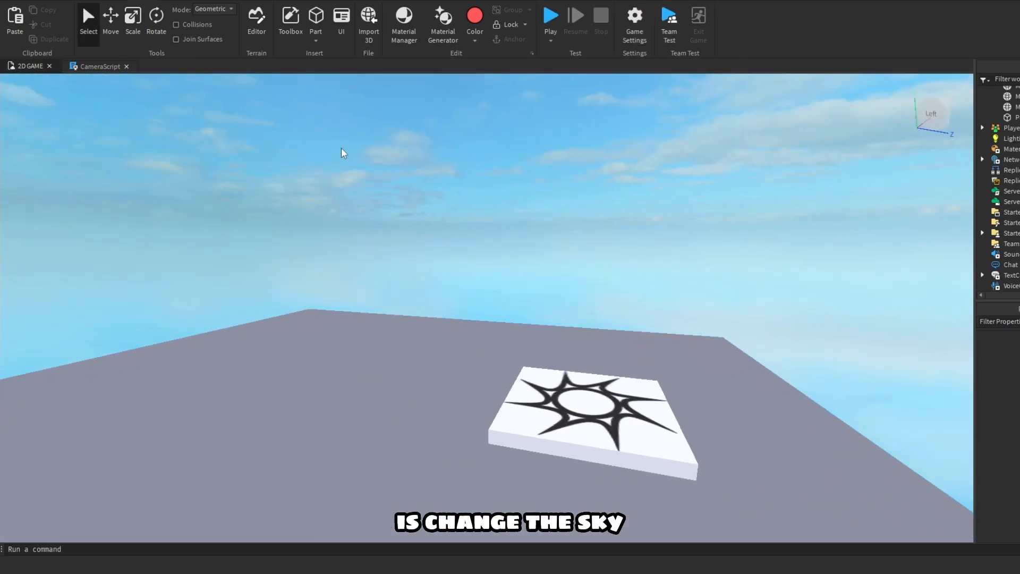
left_click(549, 14)
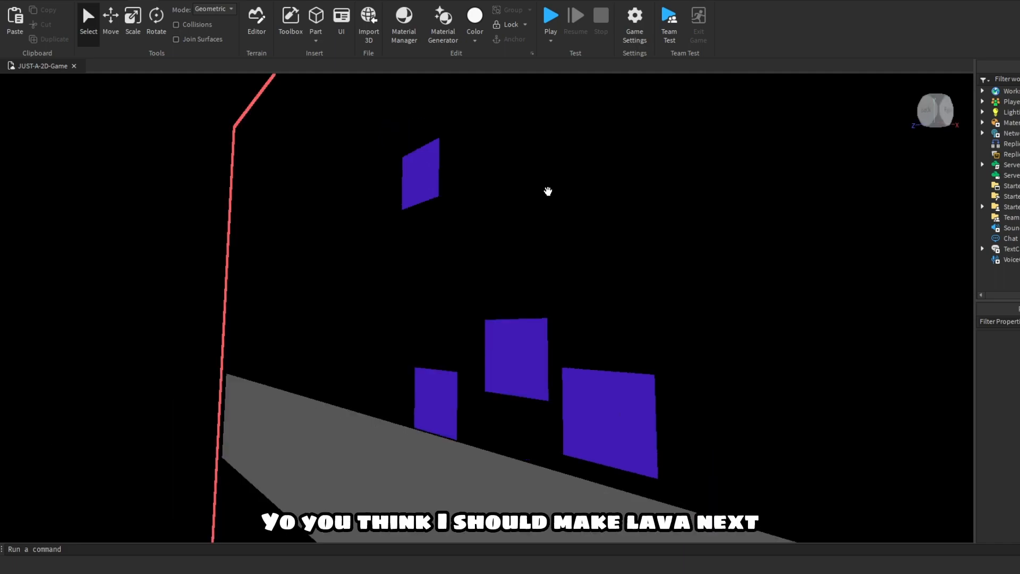
mouse_move(551, 191)
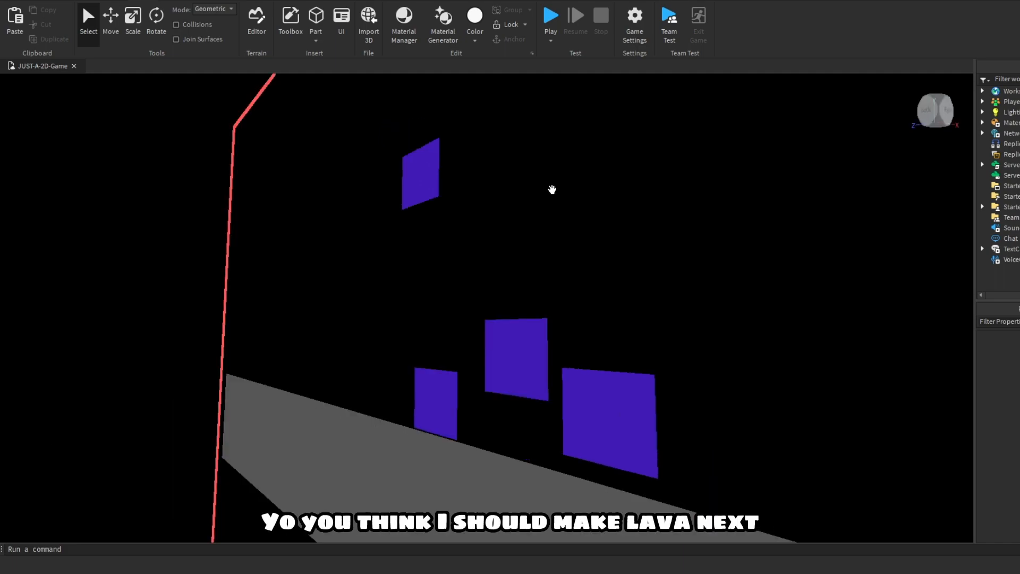
Step: Play-test the black-sky level with purple blocks and the lava strip
left_click(550, 14)
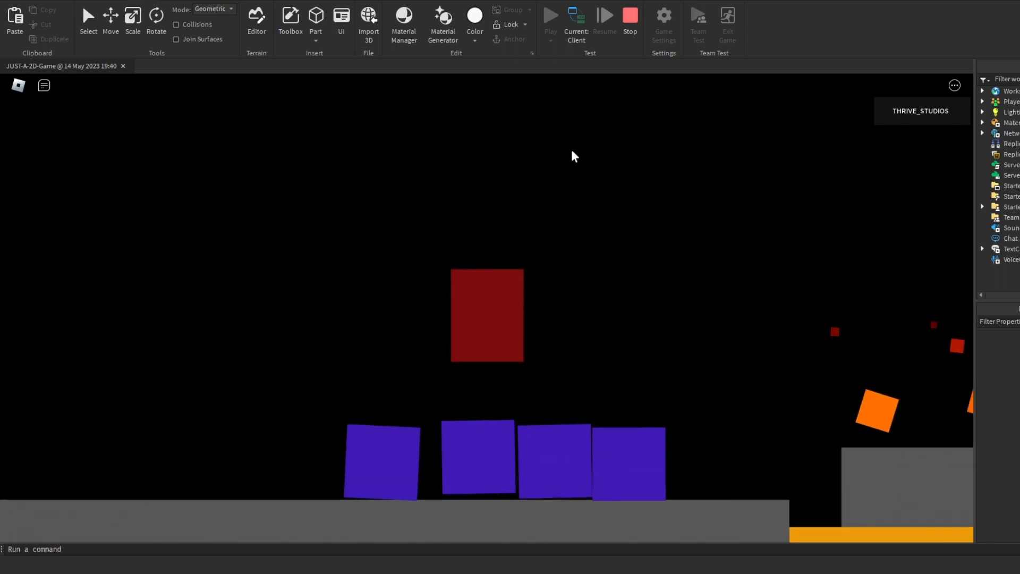
Step: Stop the play test, then re-test with the character on the brown bridge platform
left_click(628, 14)
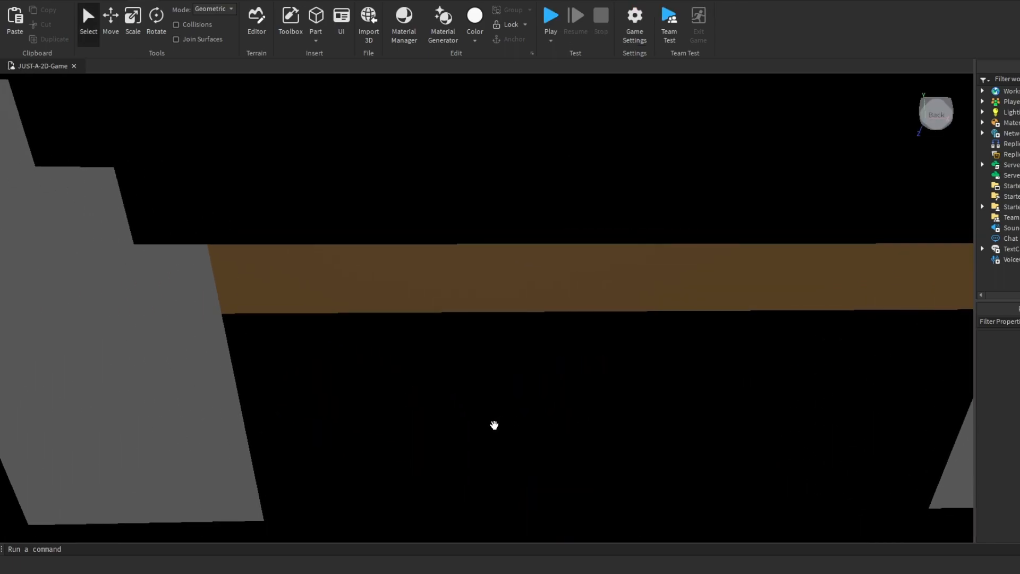
left_click(550, 14)
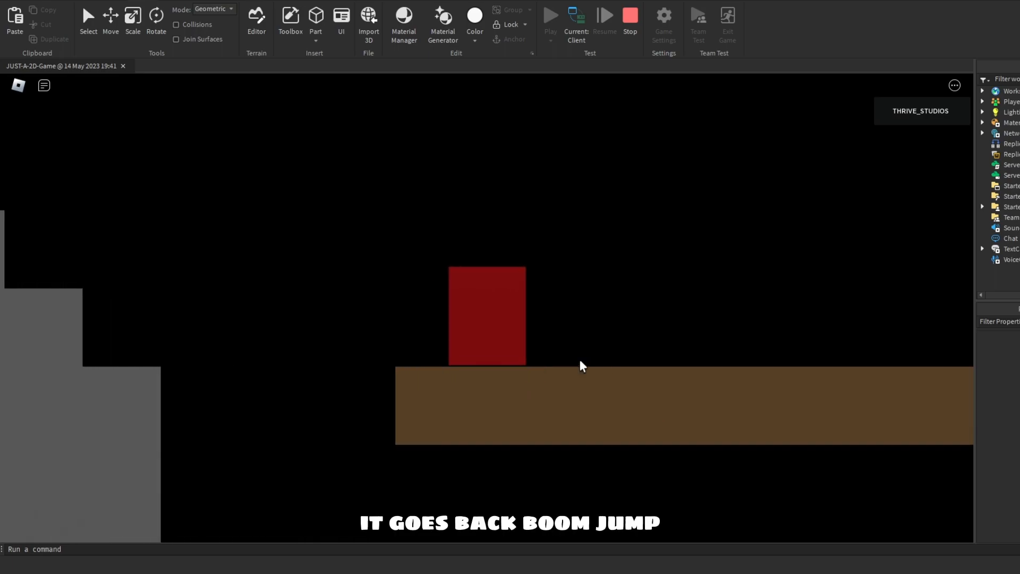
Step: Stop testing, add the dark red ledge block, and play-test standing on it
left_click(628, 15)
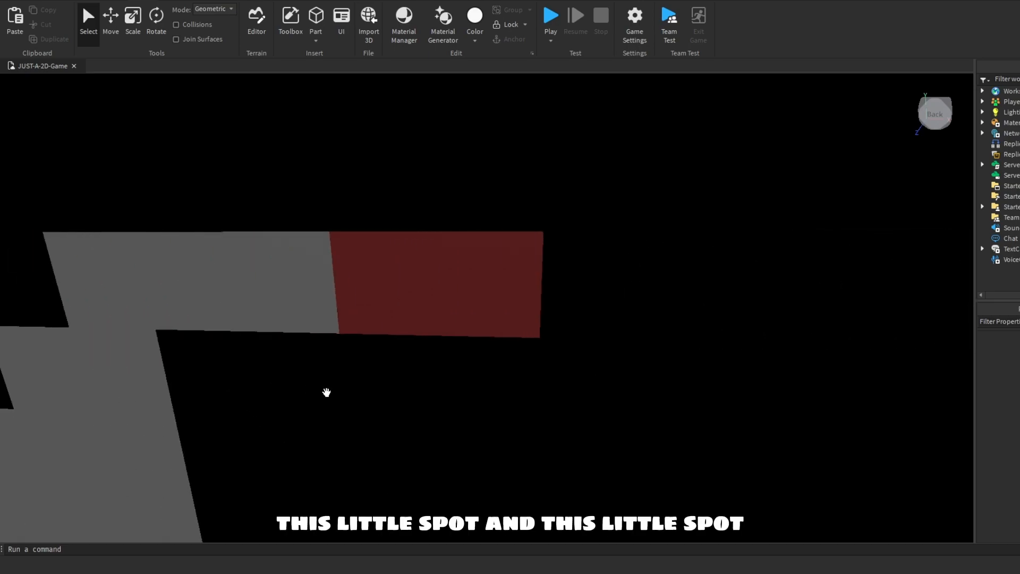
left_click(549, 14)
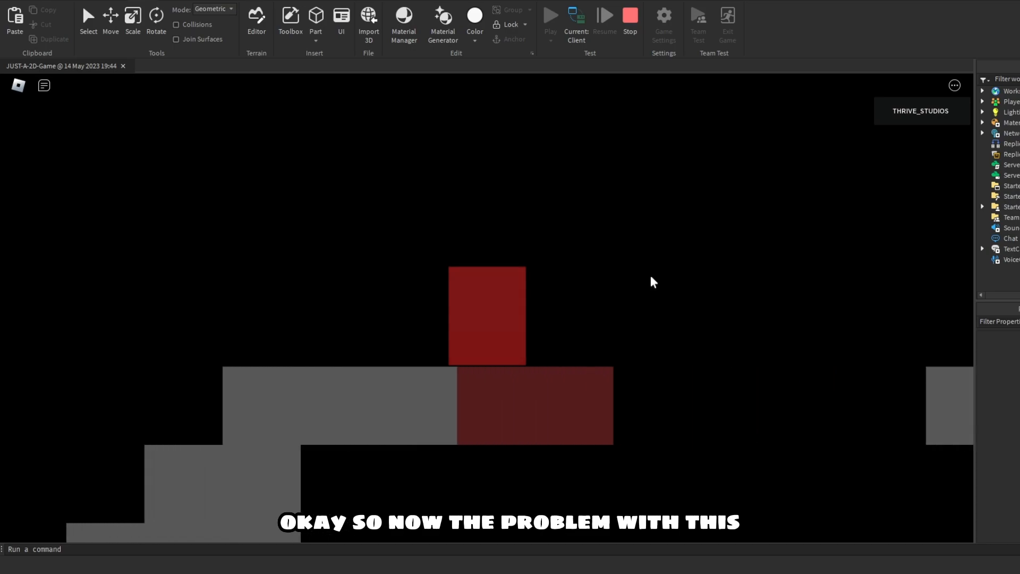